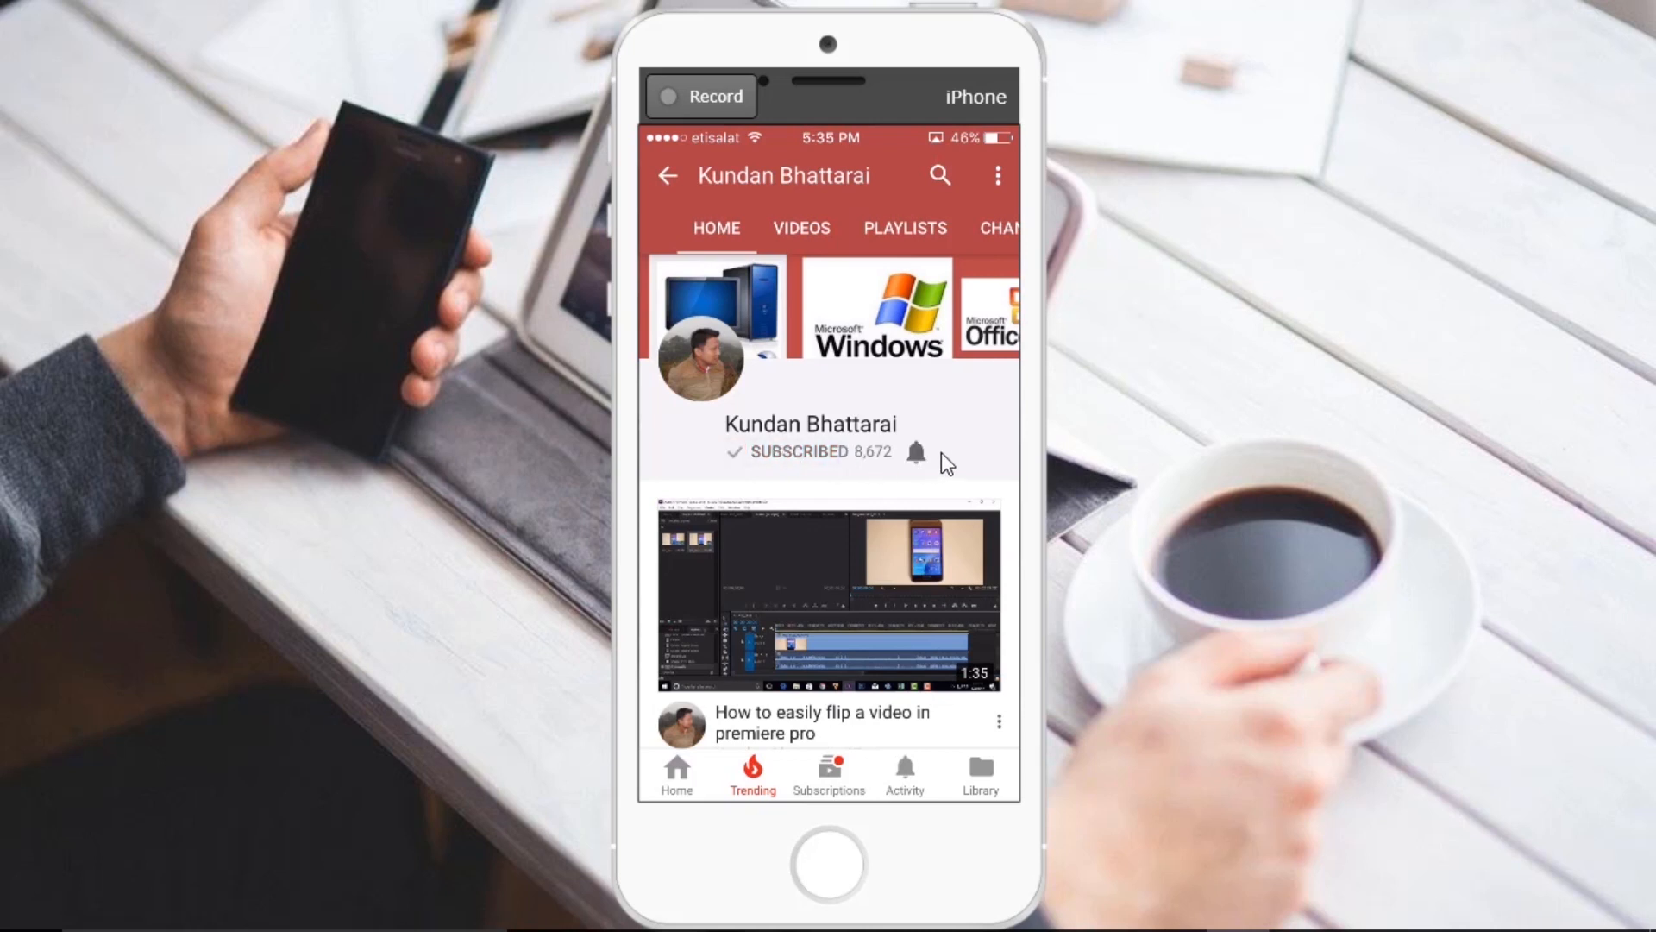
Show the WhatsApp Chats list scrolled to the top with the Hi group first.
{"action": "left_click", "coordinate": [915, 452]}
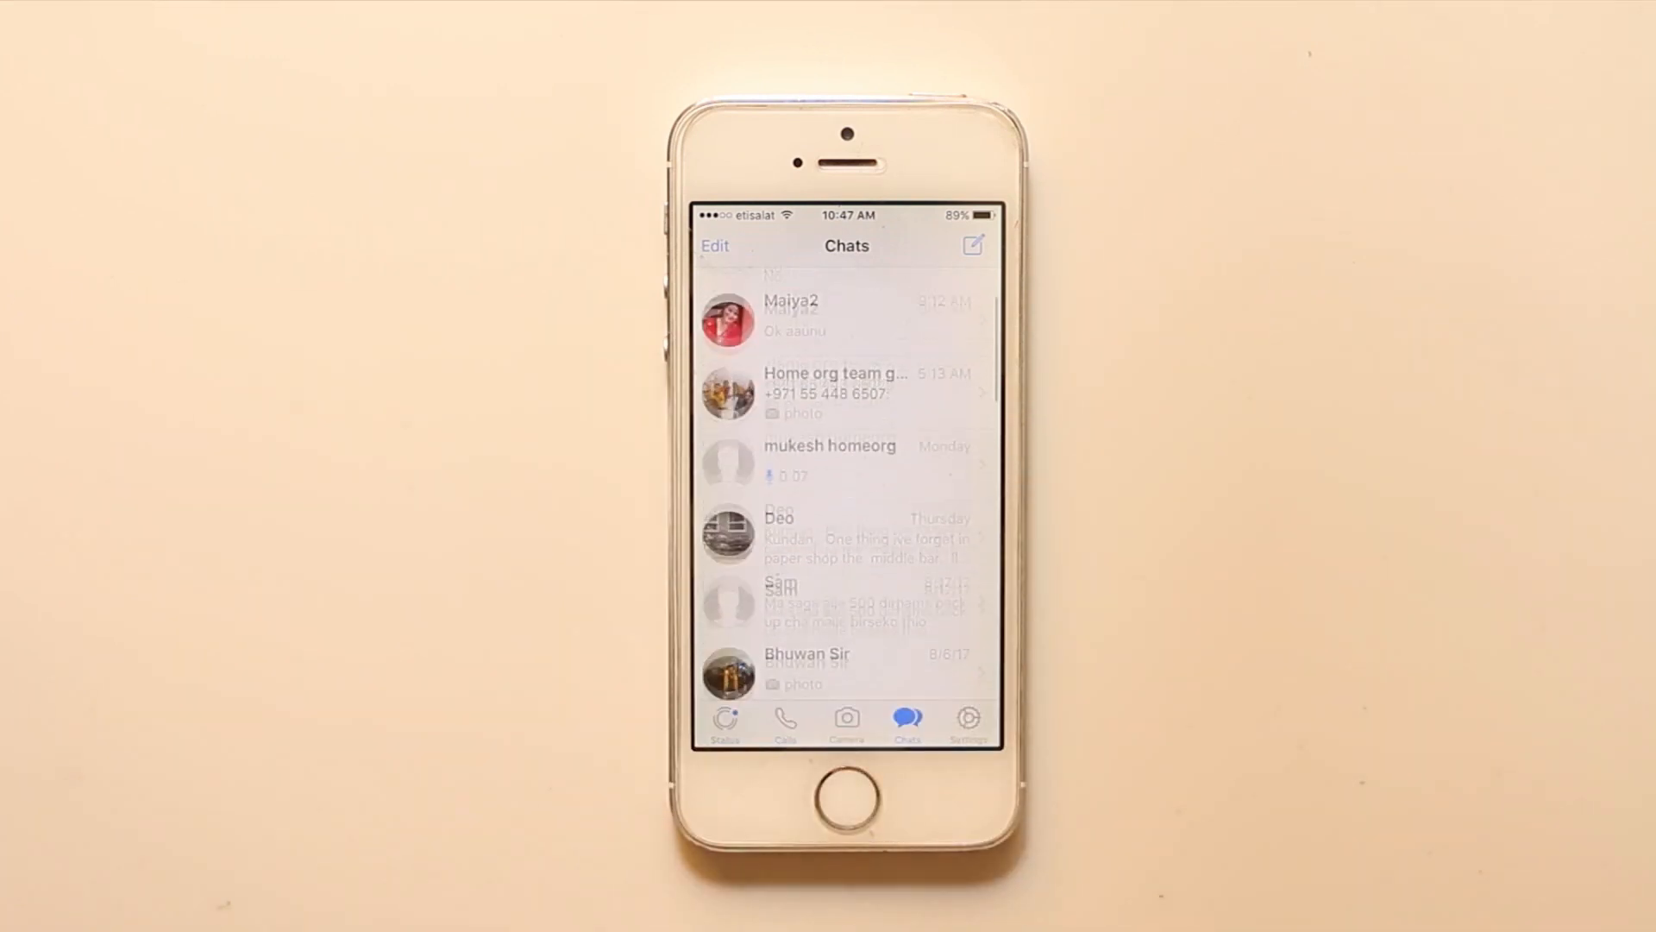
{"action": "scroll", "scroll_direction": "down", "scroll_amount": 3}
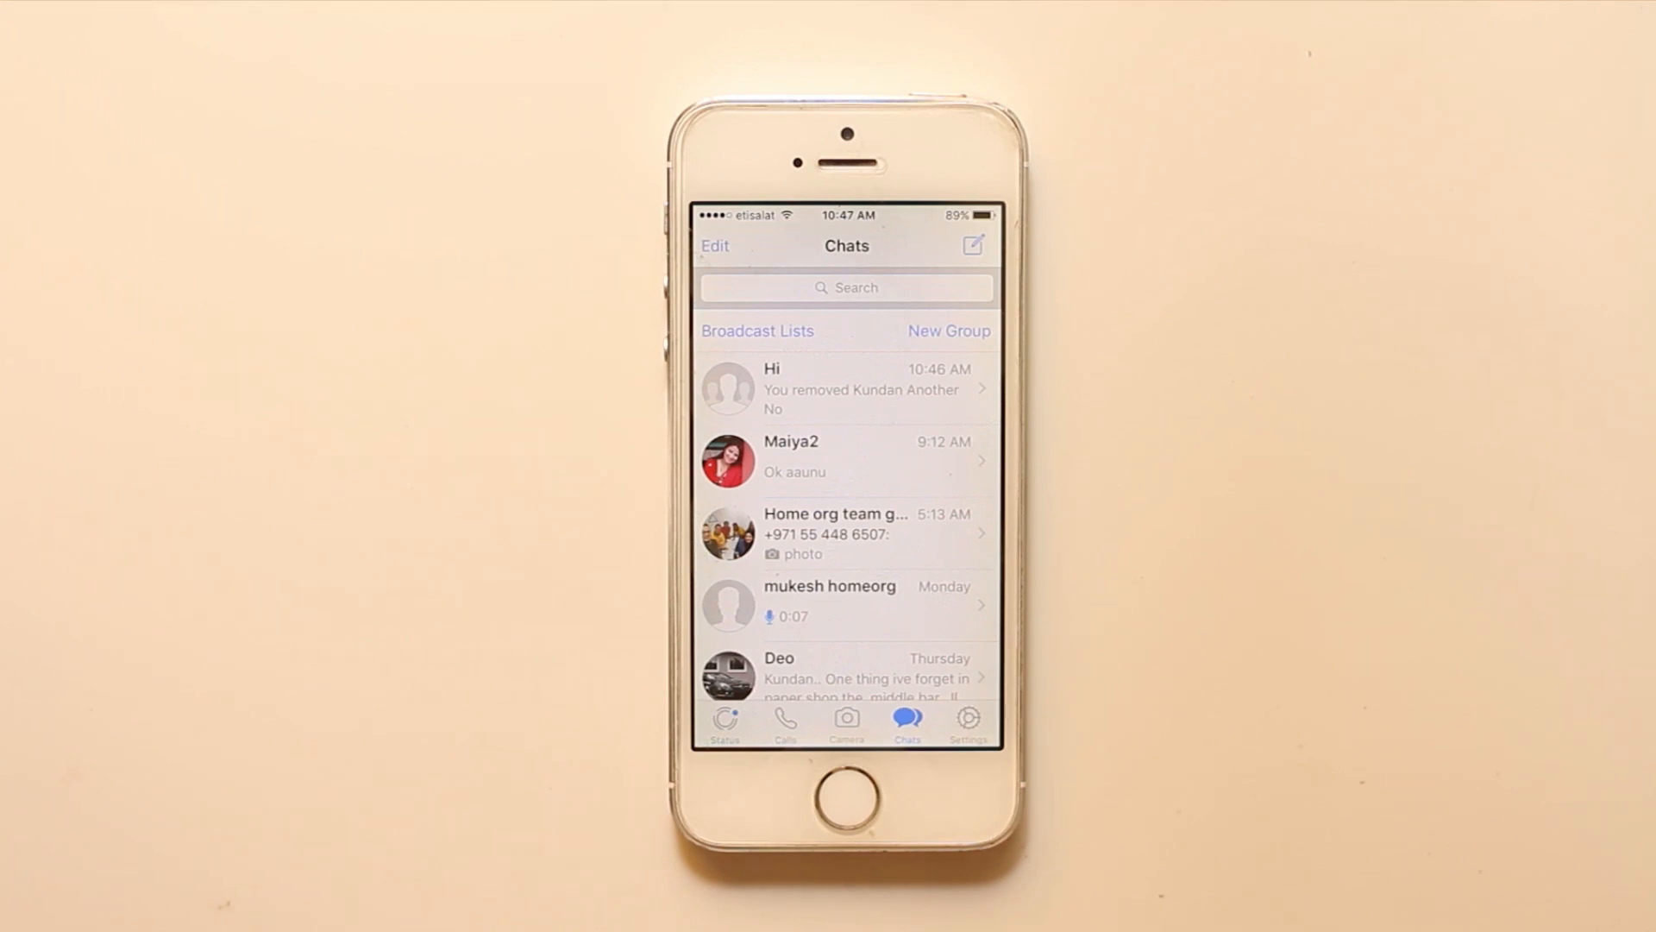
{"action": "left_click", "coordinate": [845, 459]}
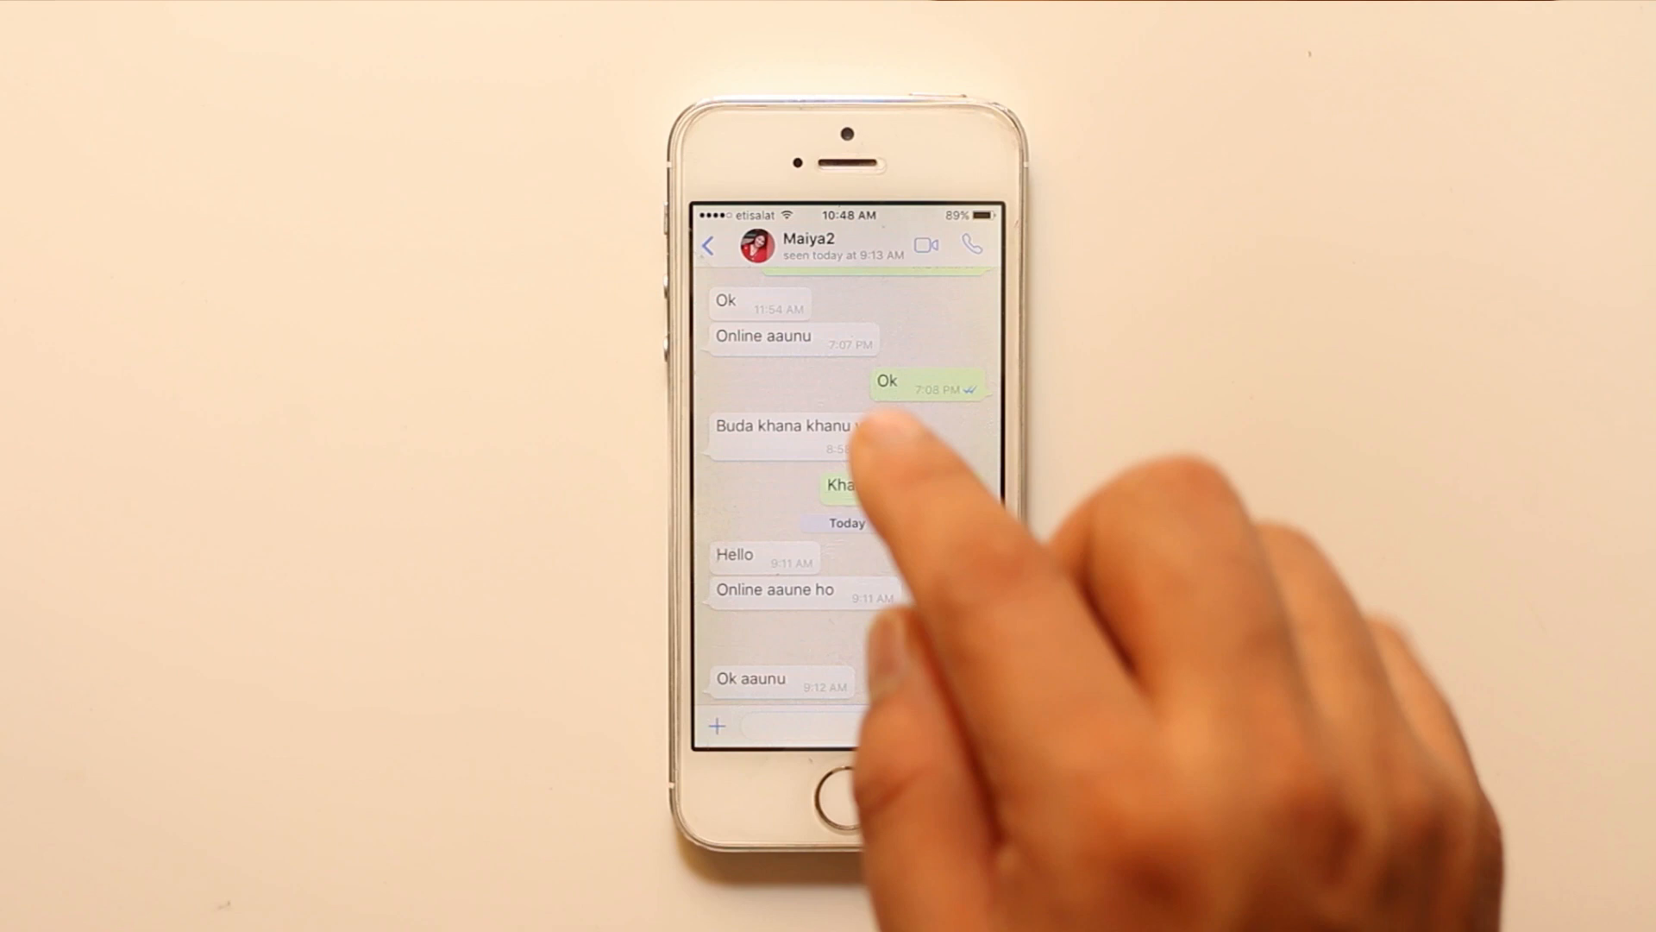
{"action": "left_click", "coordinate": [707, 244]}
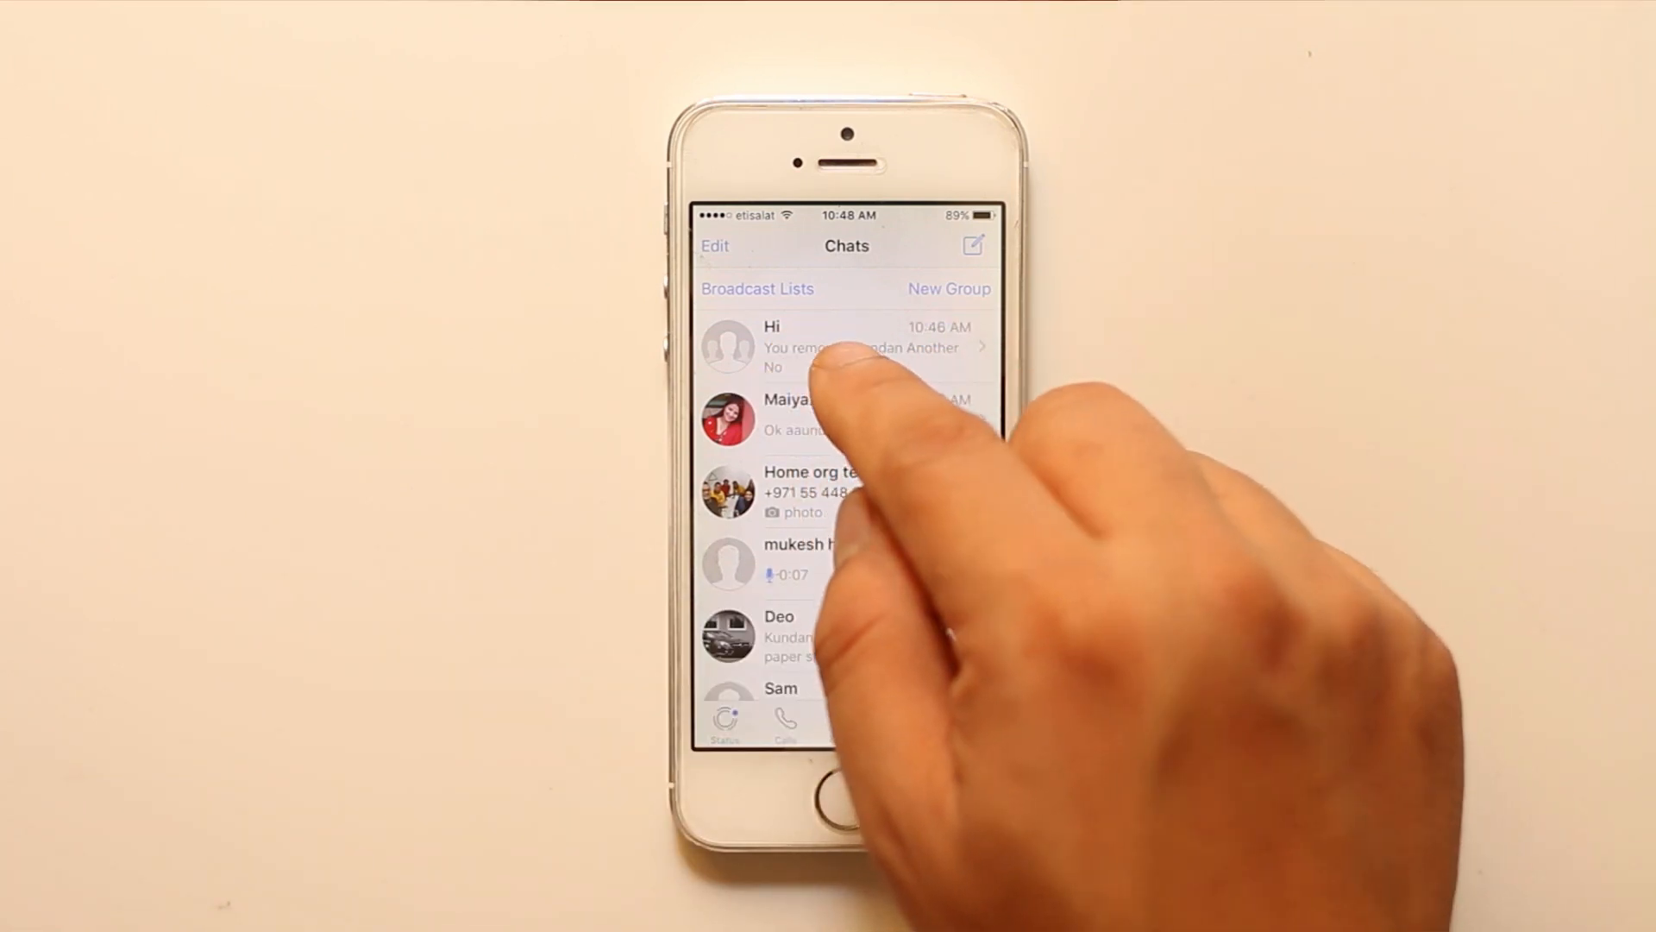
Go into the Hi group chat and view its Group Info details.
{"action": "left_click", "coordinate": [835, 347]}
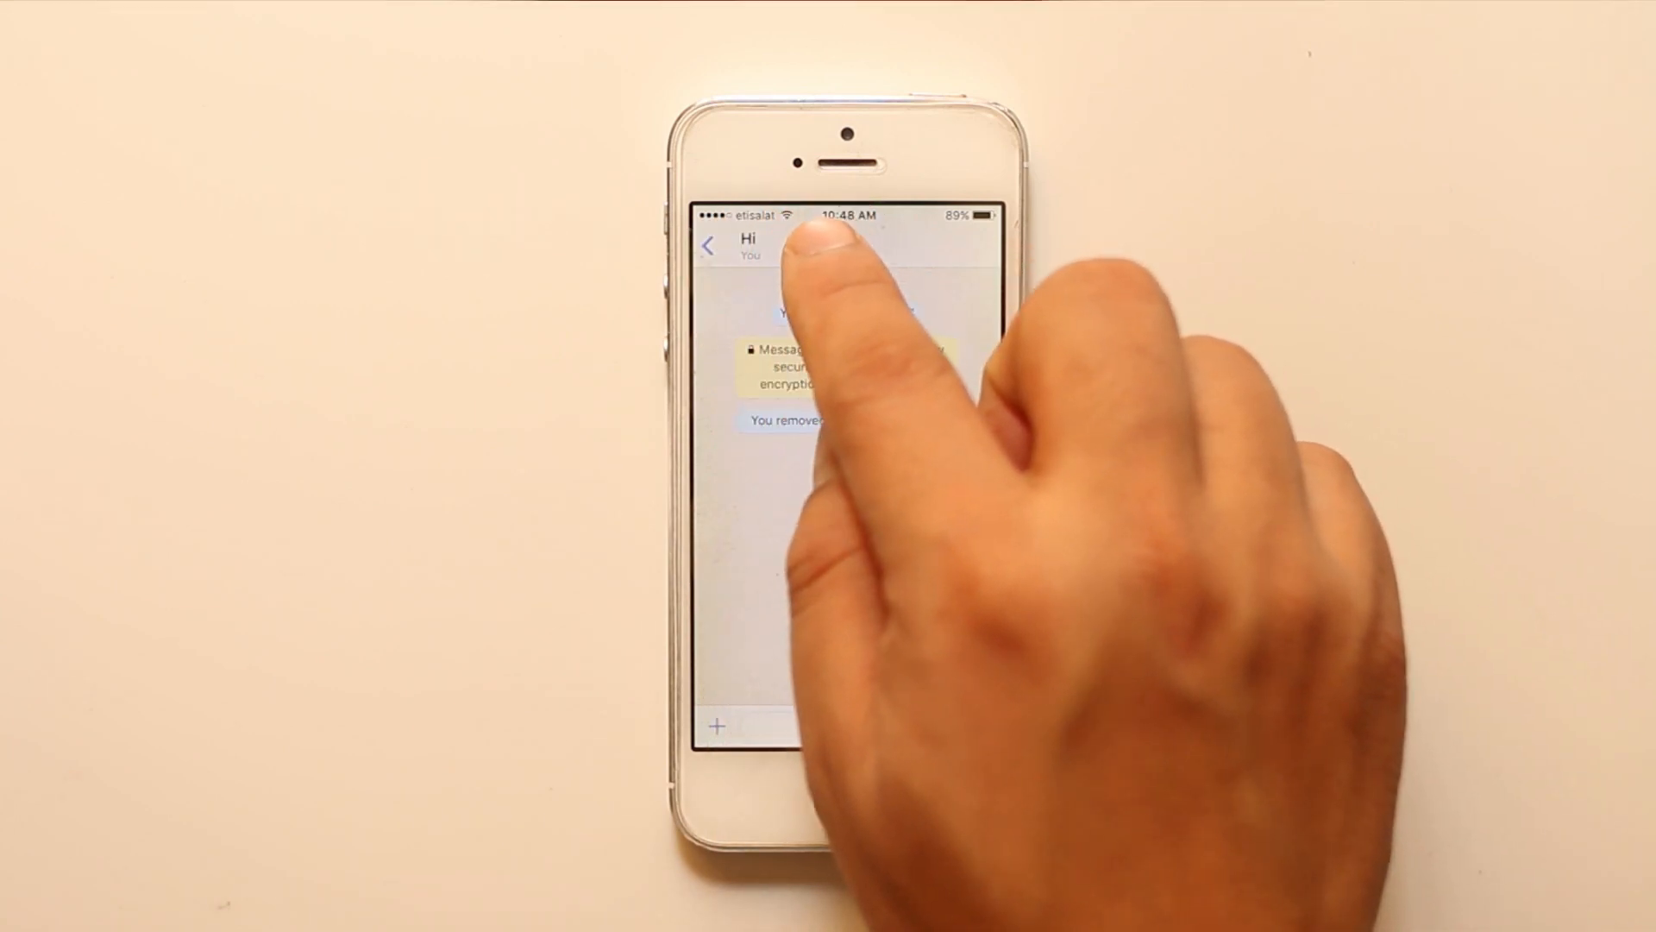
{"action": "left_click", "coordinate": [802, 249]}
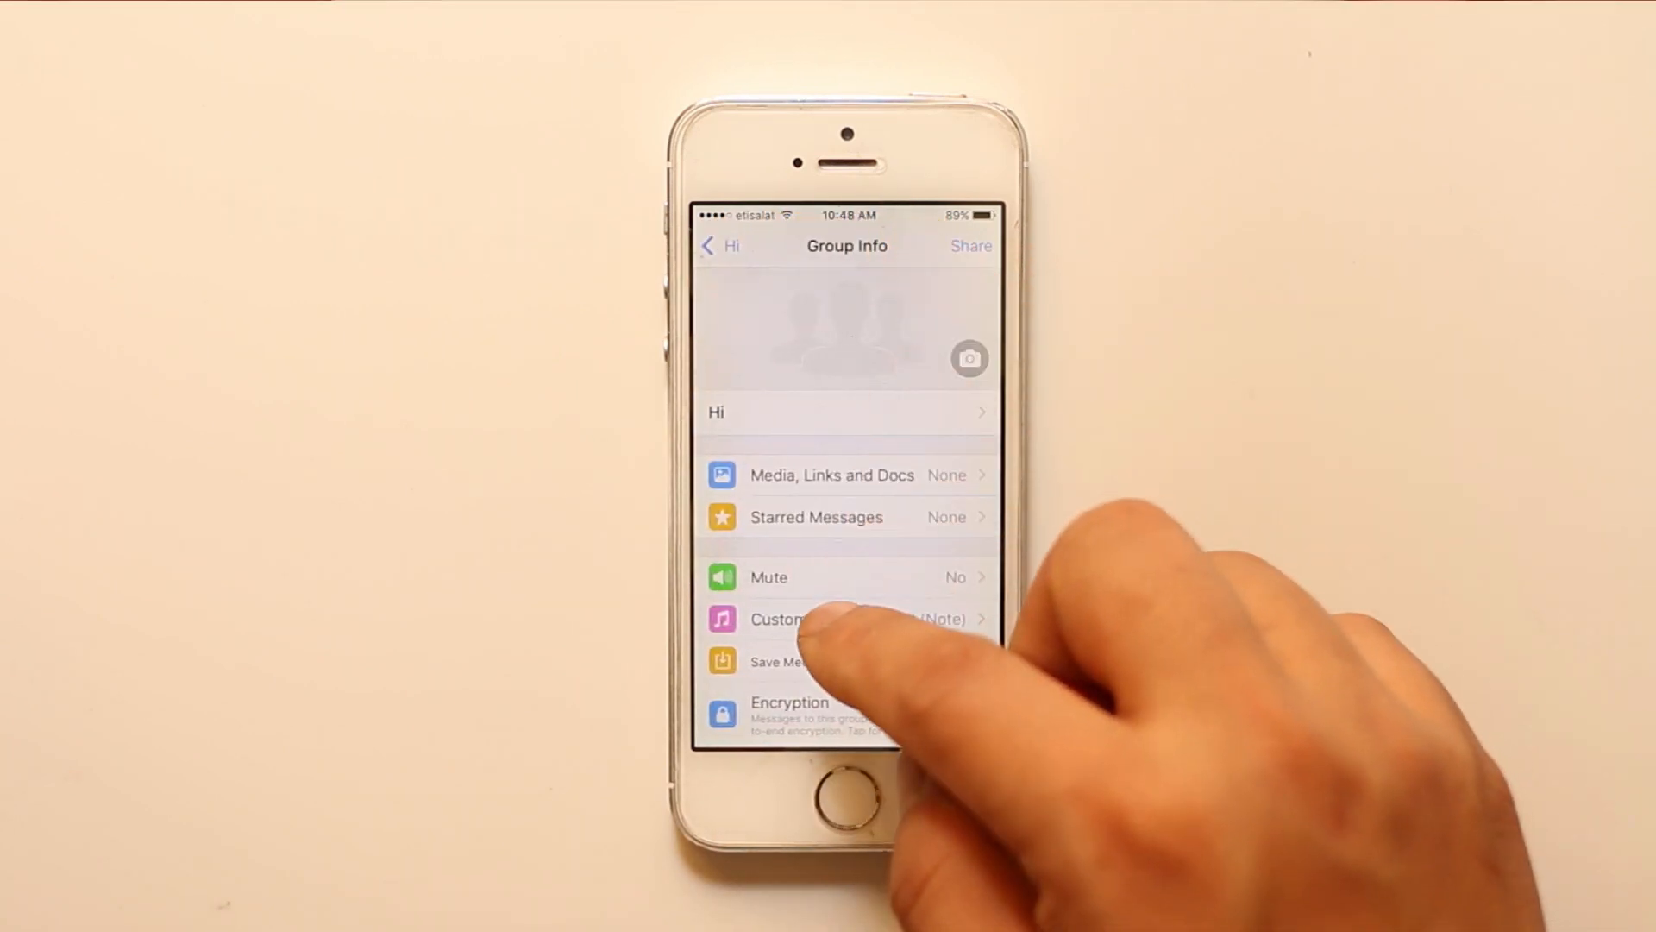
{"action": "scroll", "scroll_direction": "up", "scroll_amount": 3}
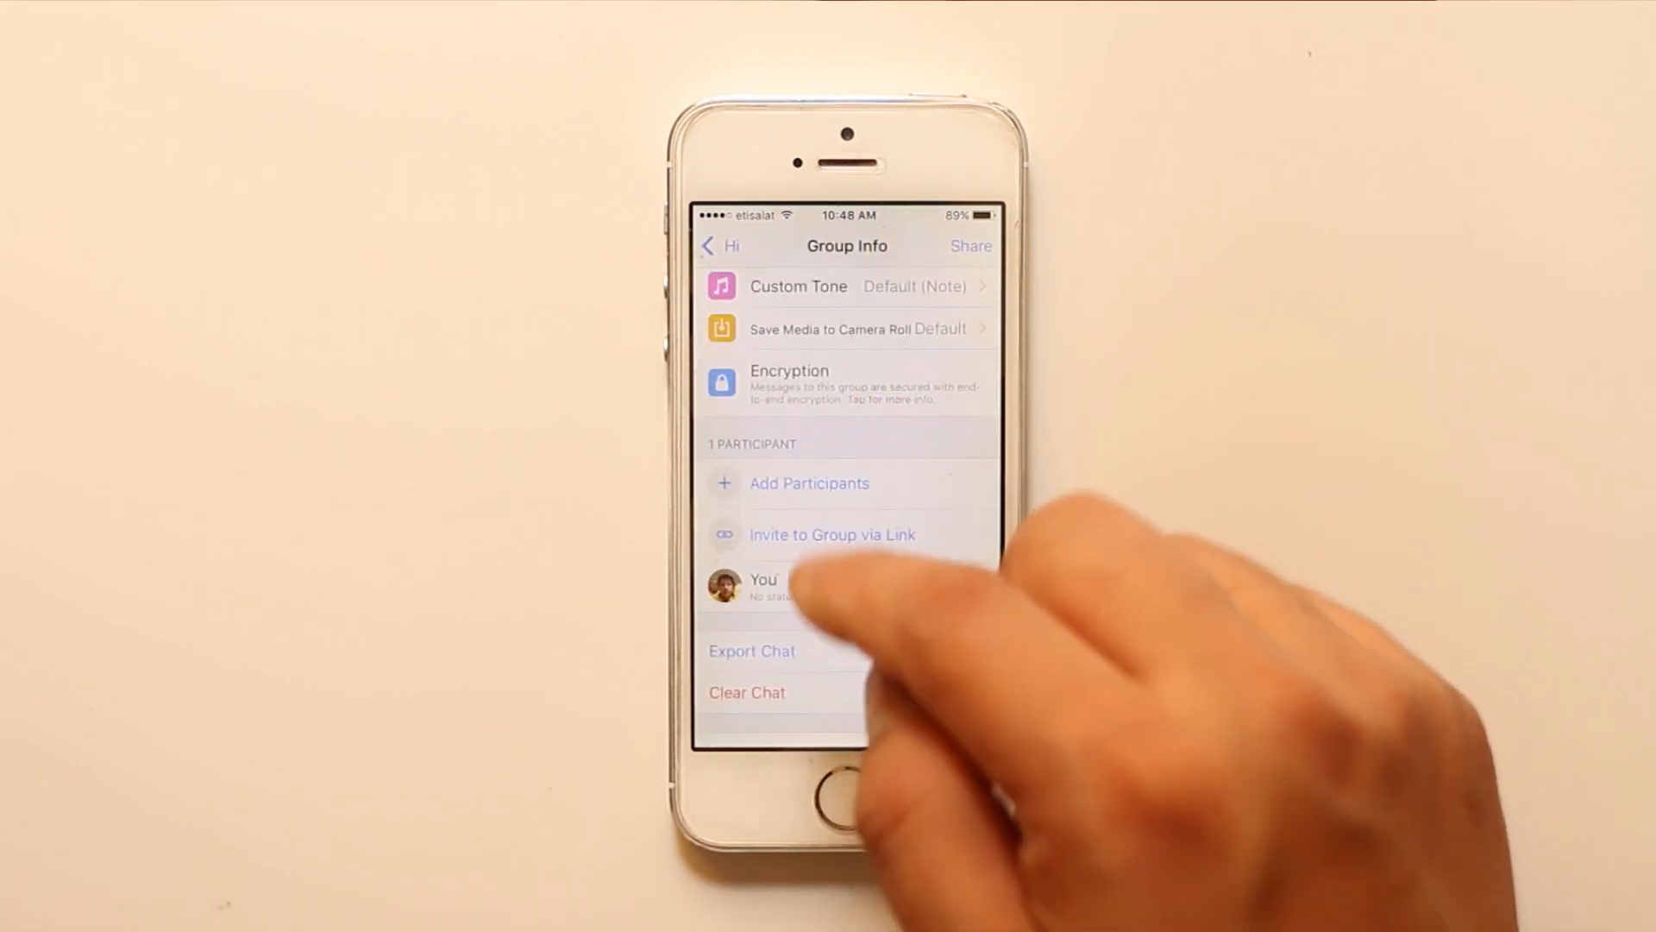
Start Add Participants for Hi and browse the contact list (0 of 256 chosen).
{"action": "left_click", "coordinate": [809, 483]}
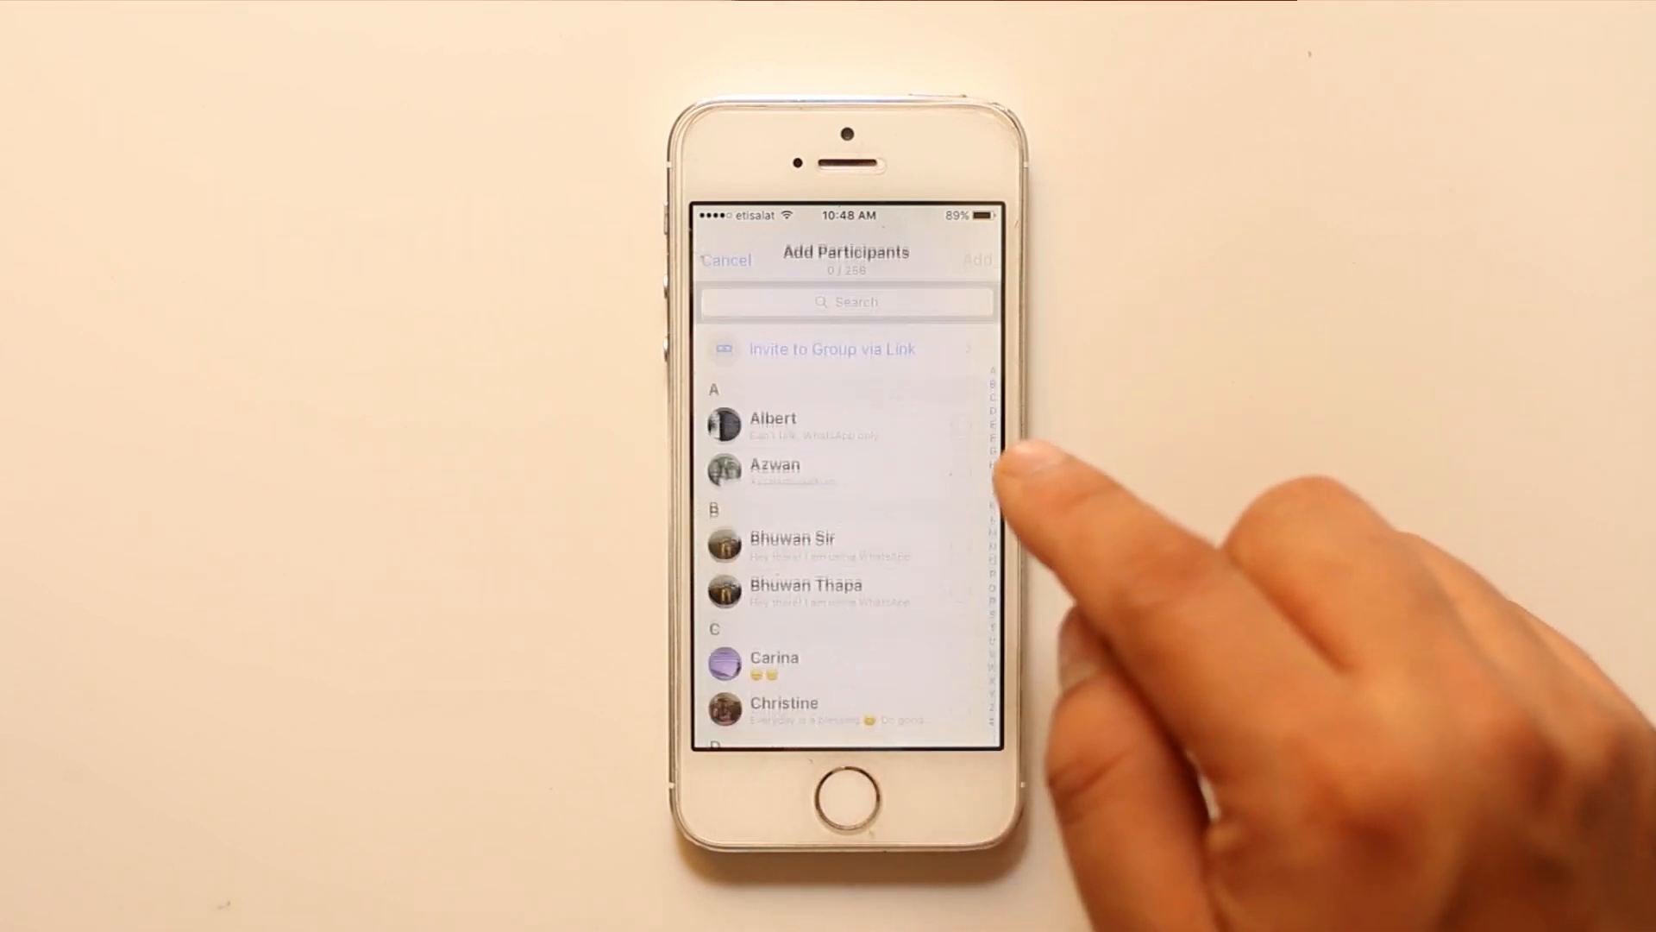
{"action": "scroll", "scroll_direction": "up", "scroll_amount": 3}
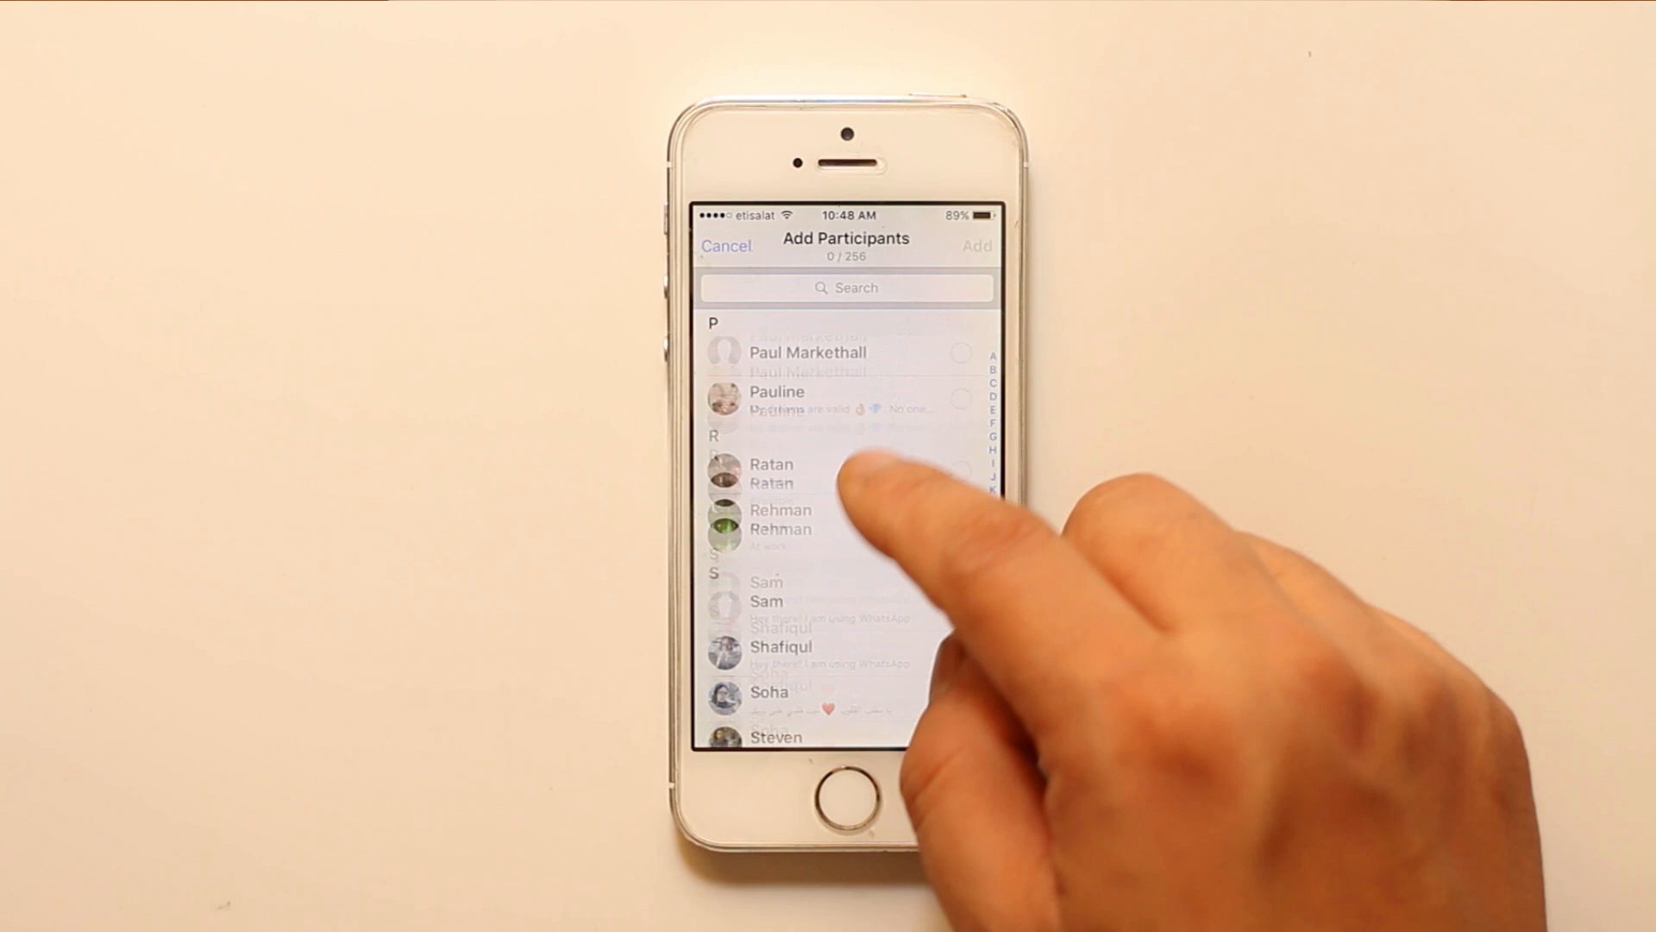
{"action": "scroll", "scroll_direction": "down", "scroll_amount": 3}
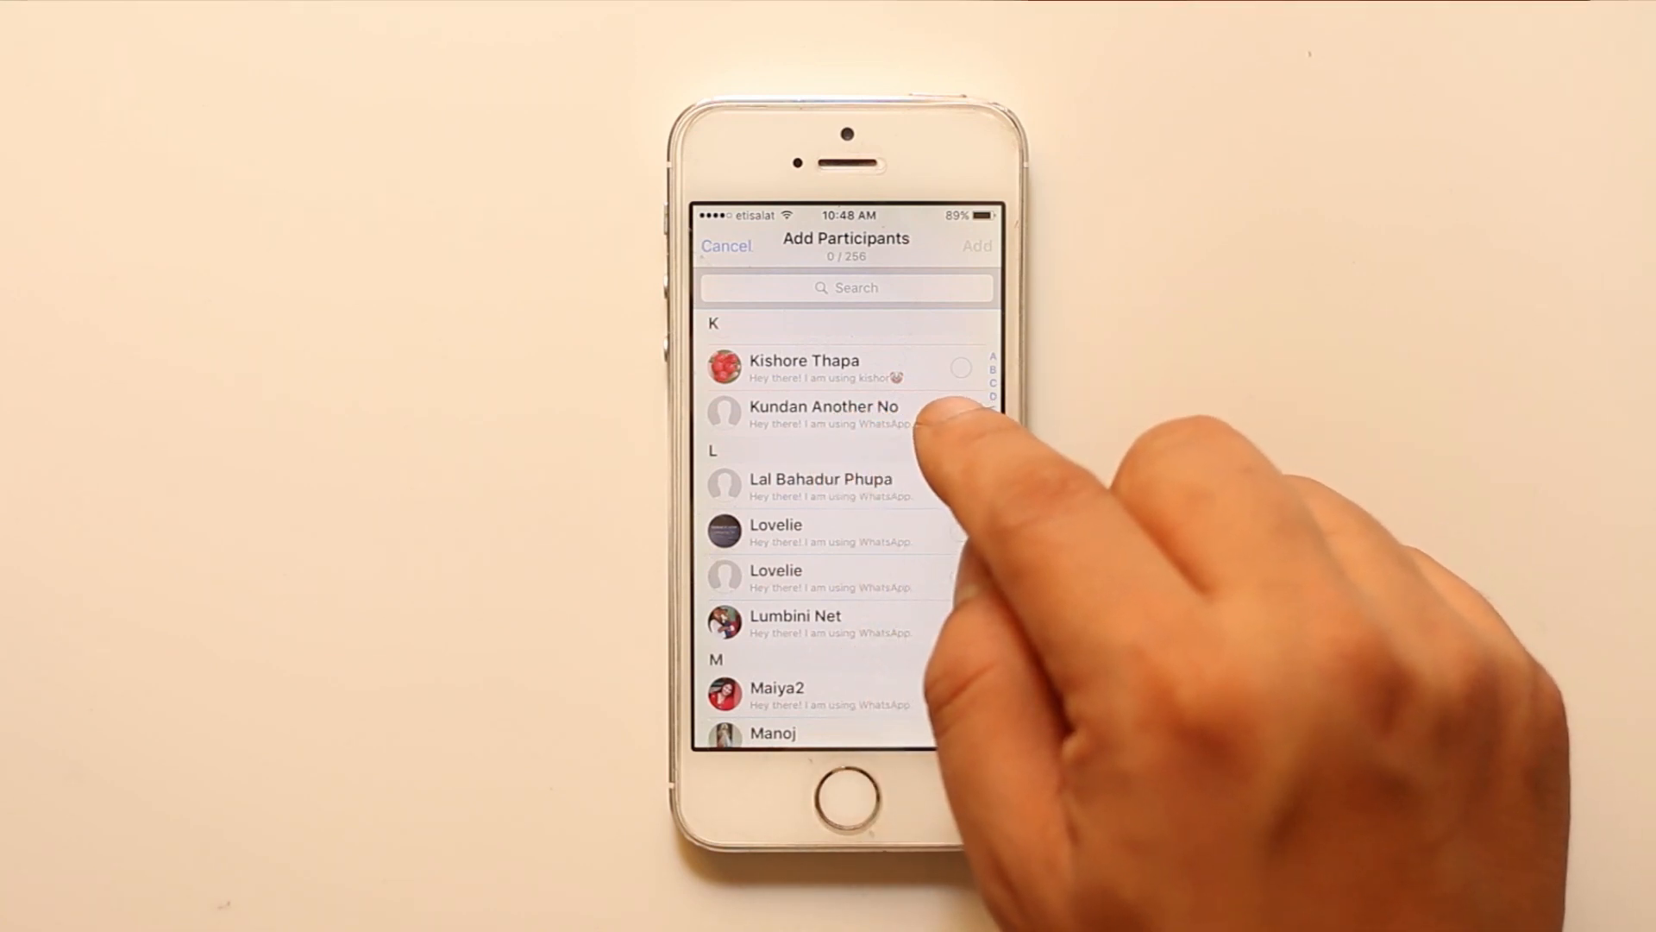
Add the Kundan Another No contact to Hi and confirm, making two participants.
{"action": "left_click", "coordinate": [824, 414]}
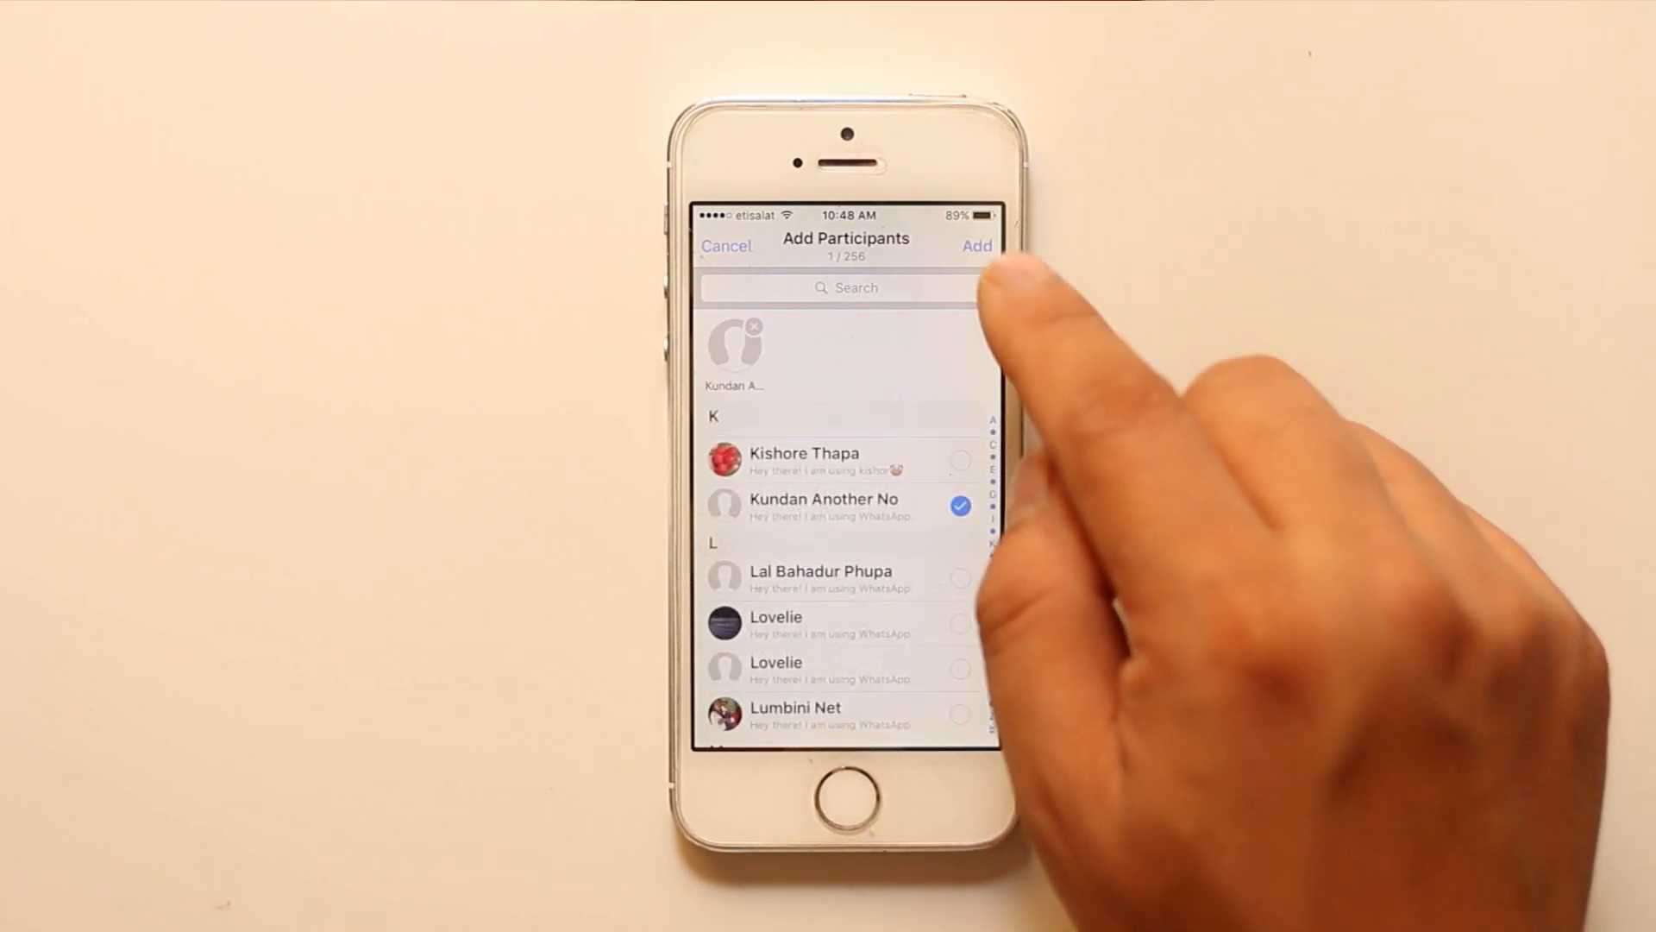
{"action": "left_click", "coordinate": [976, 245]}
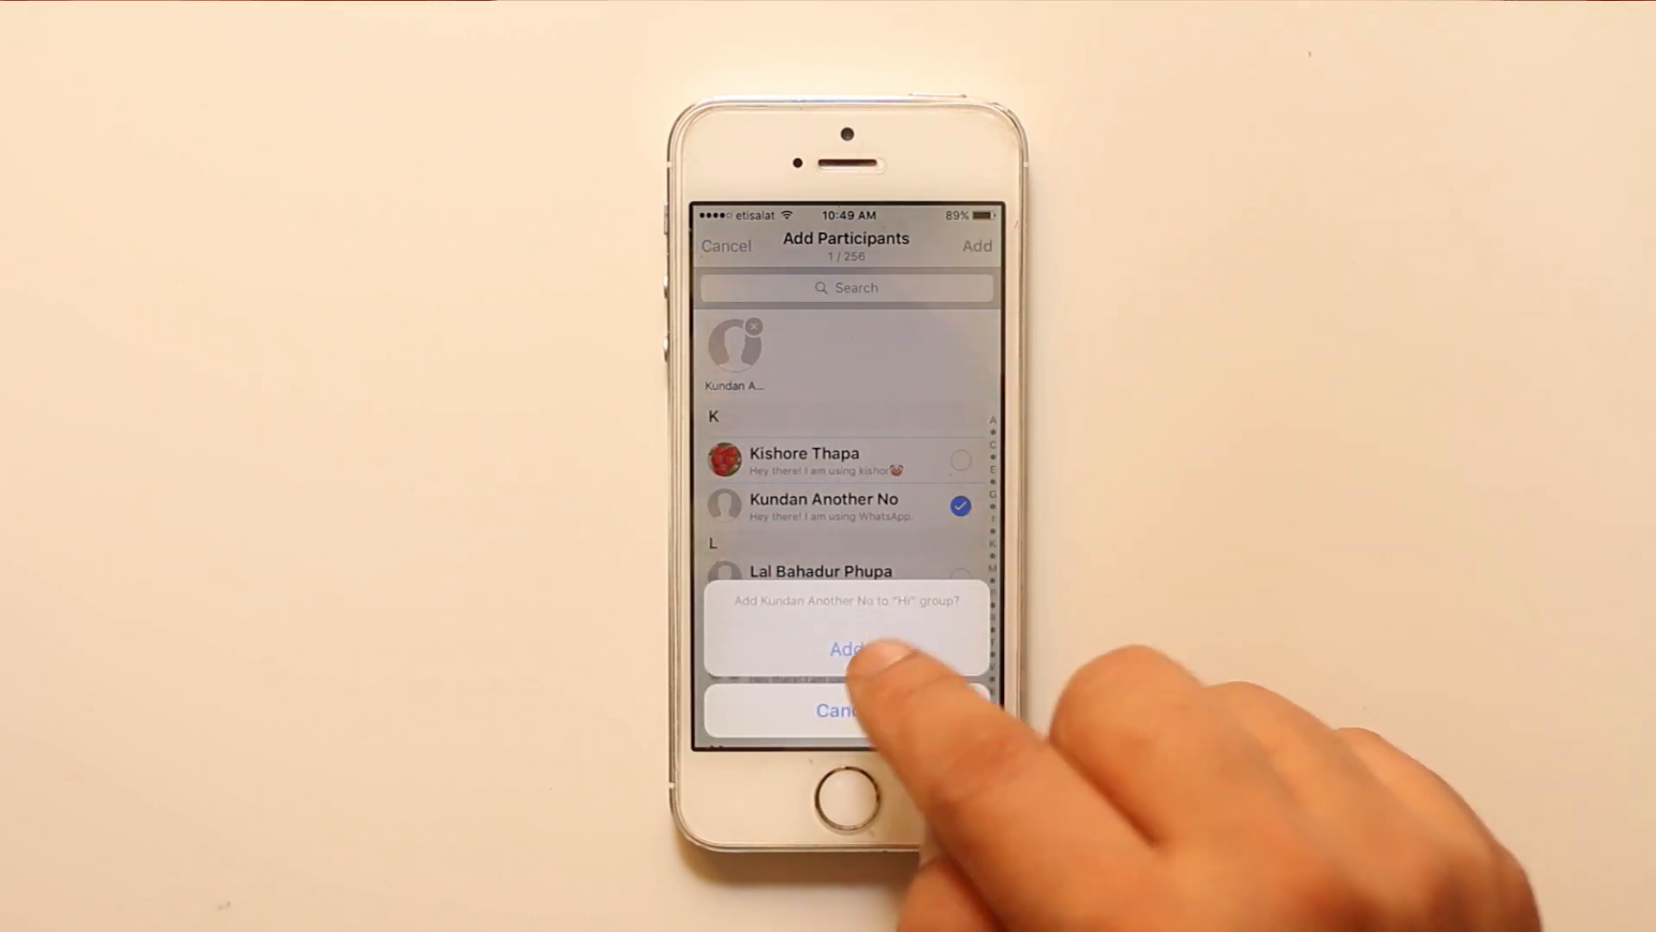
{"action": "left_click", "coordinate": [845, 649]}
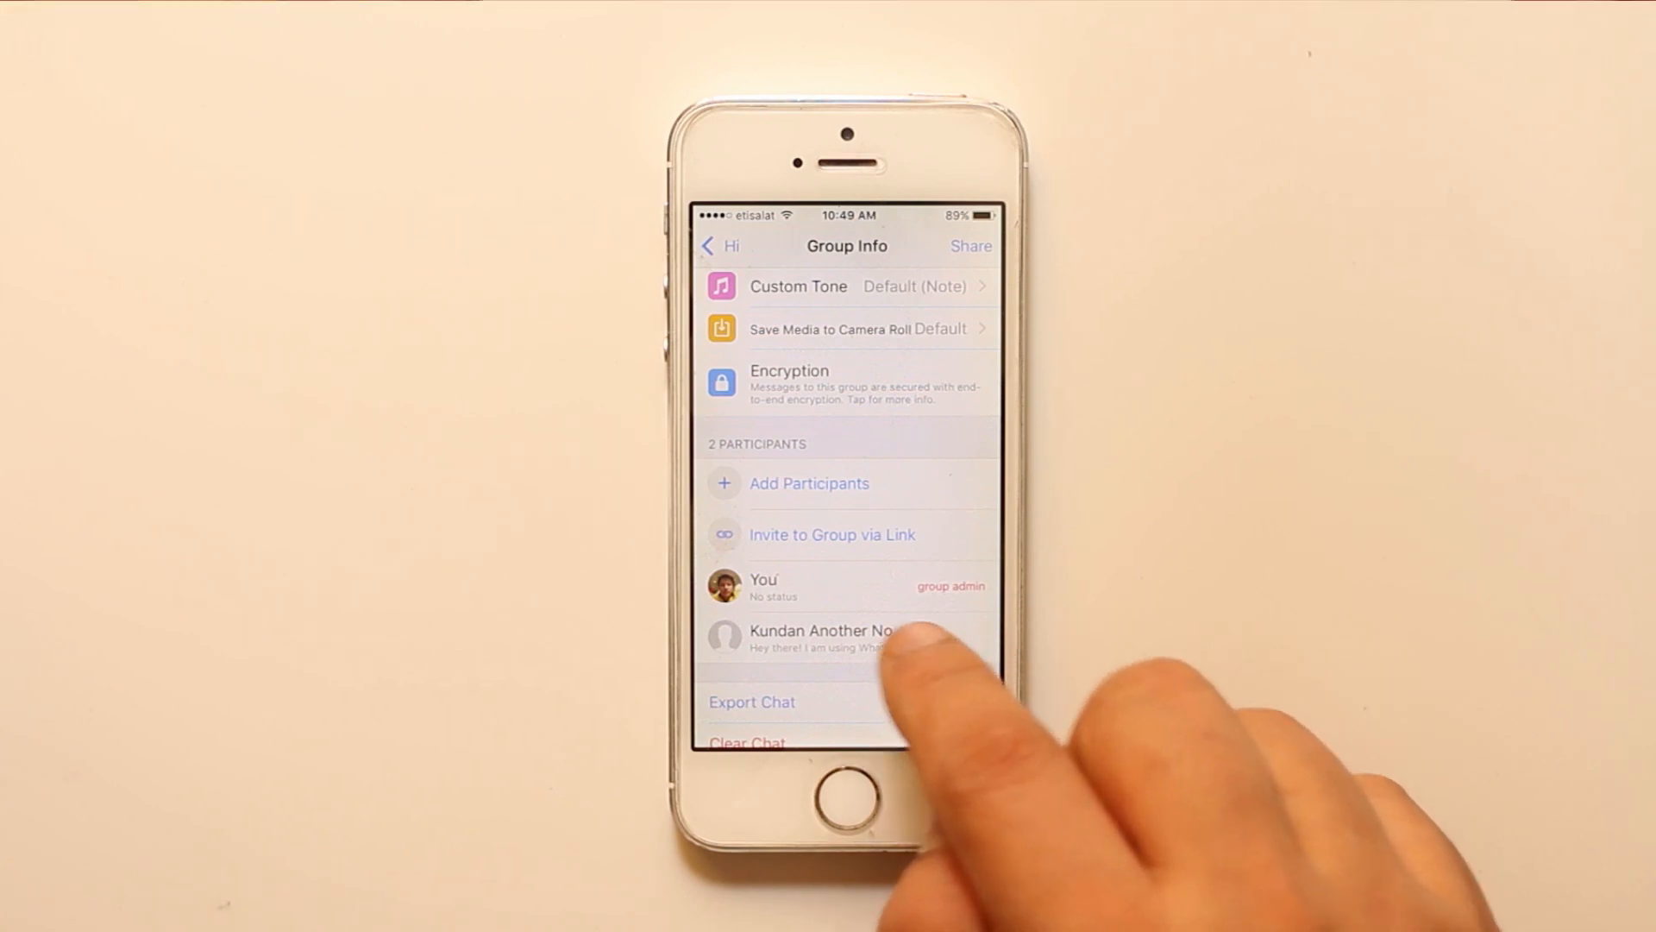
{"action": "scroll", "scroll_direction": "up", "scroll_amount": 3}
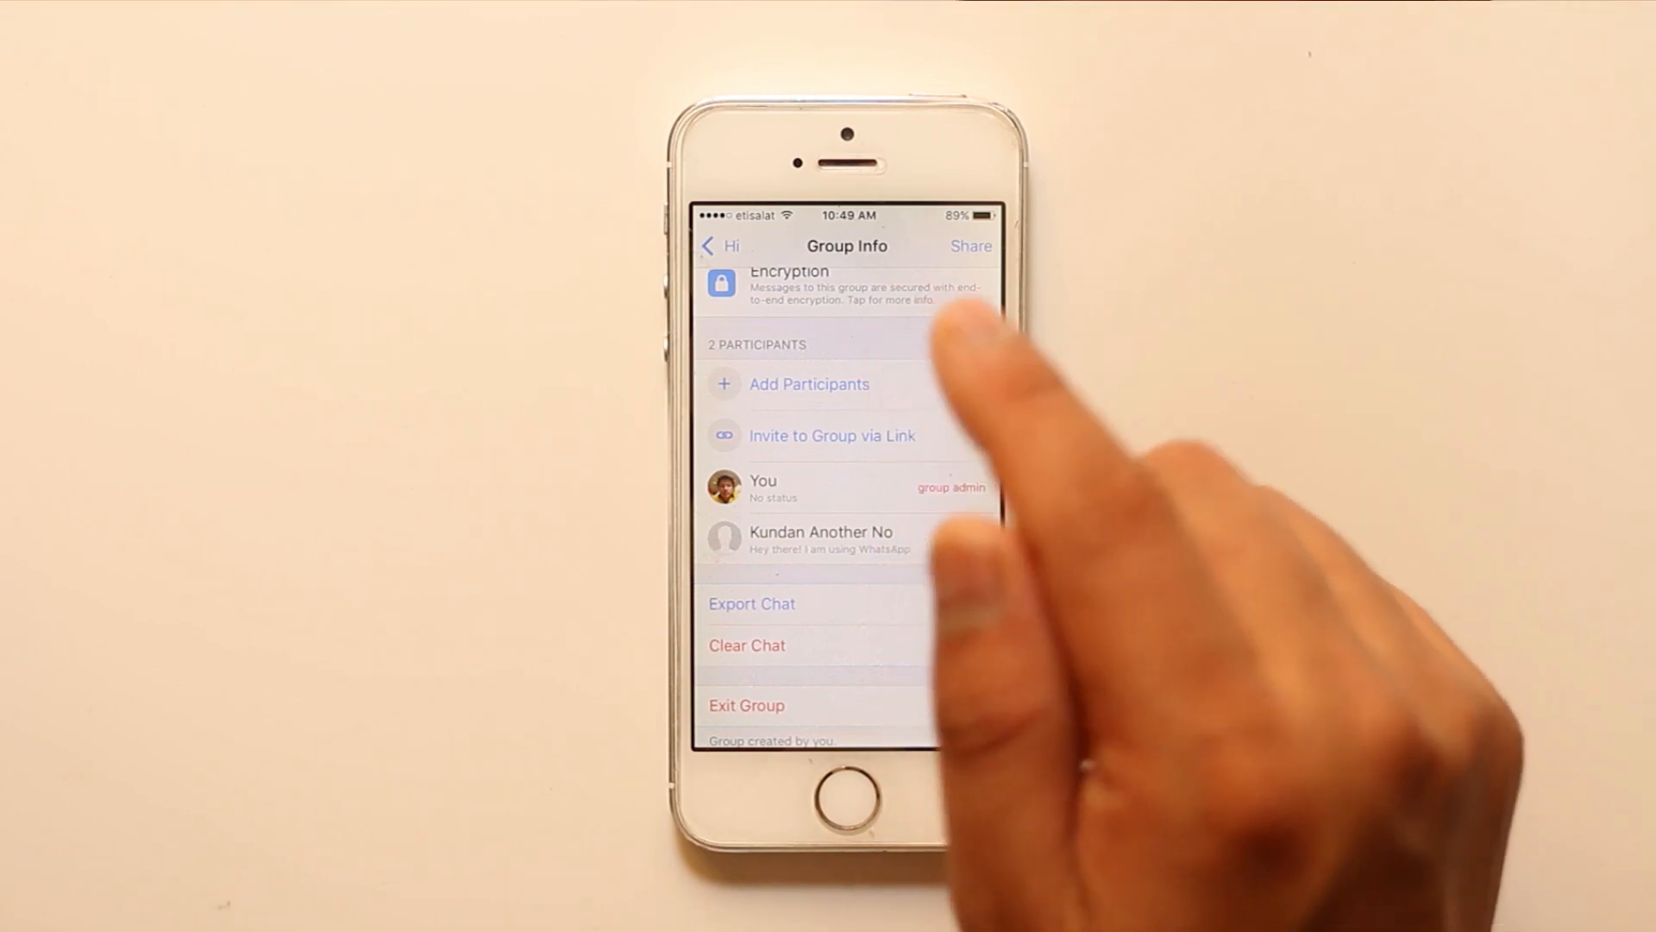
{"action": "mouse_move", "coordinate": [951, 592]}
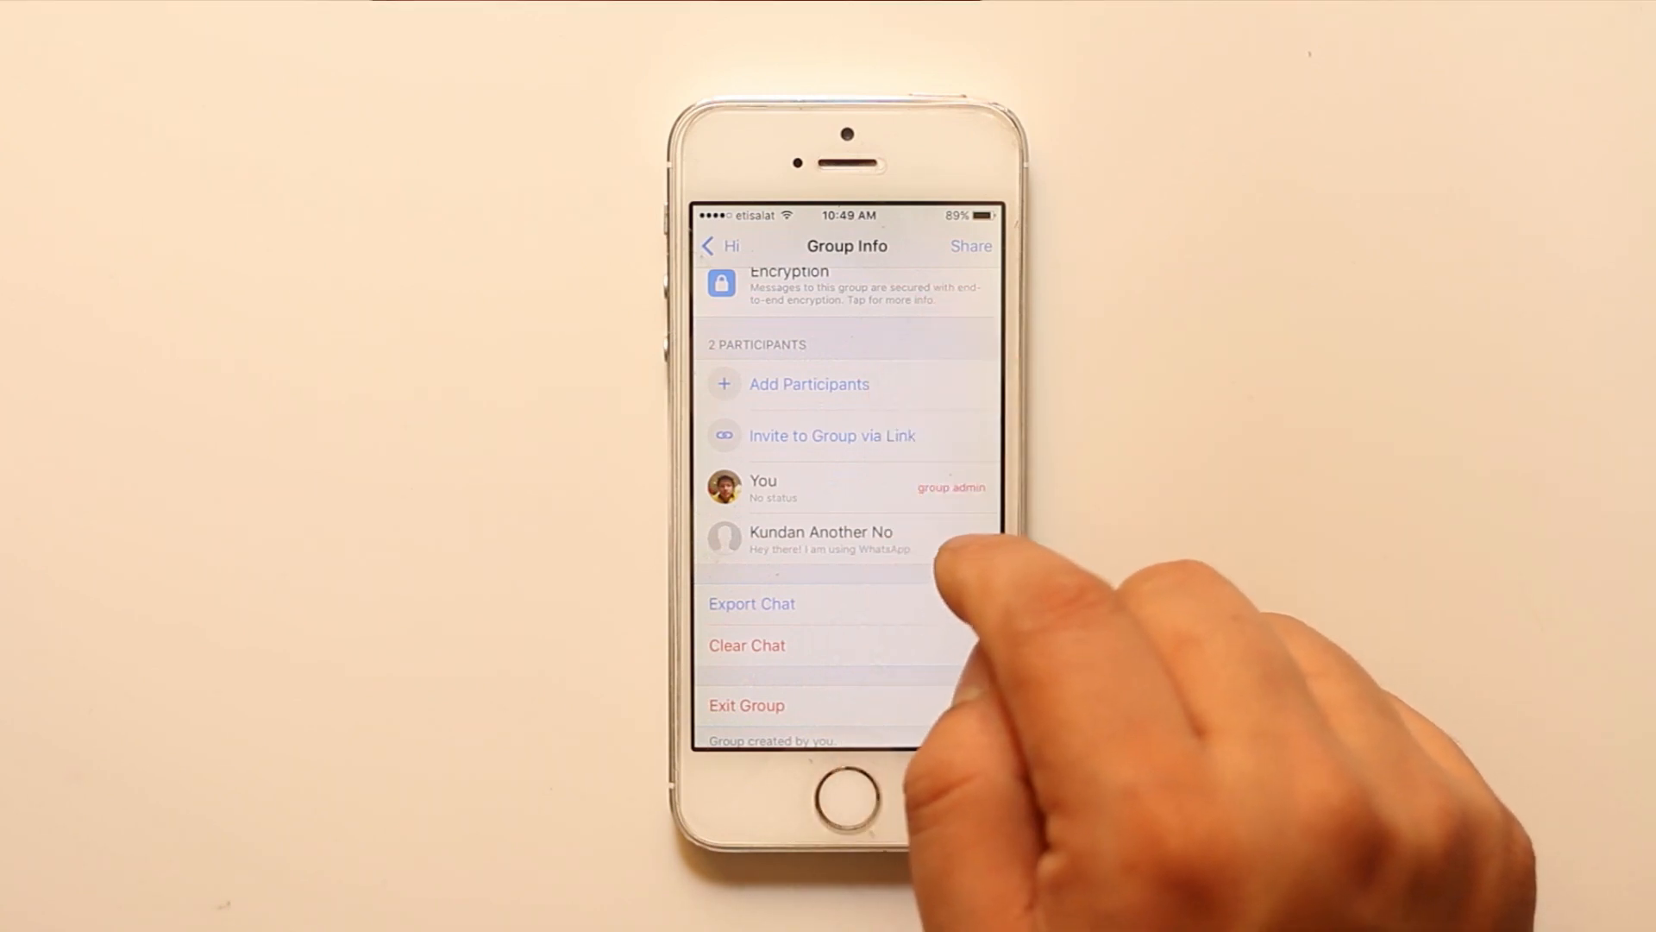